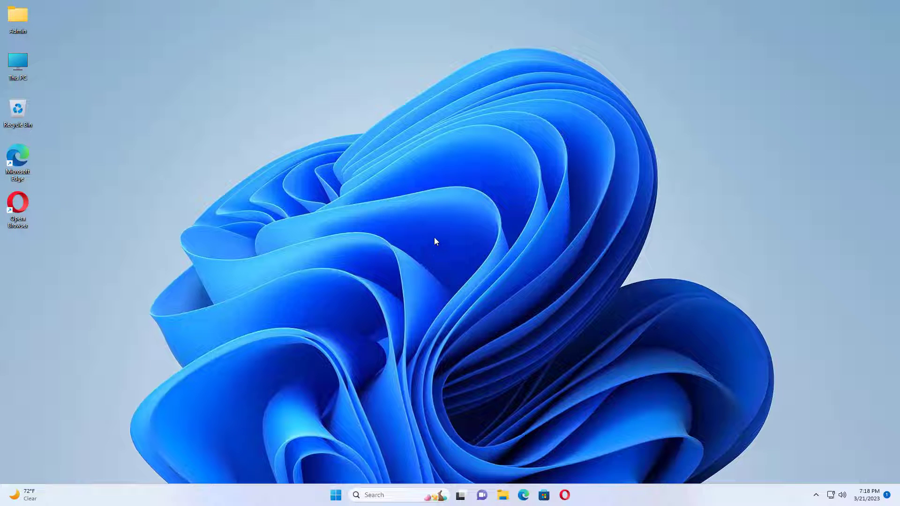
{"action": "mouse_move", "coordinate": [431, 242]}
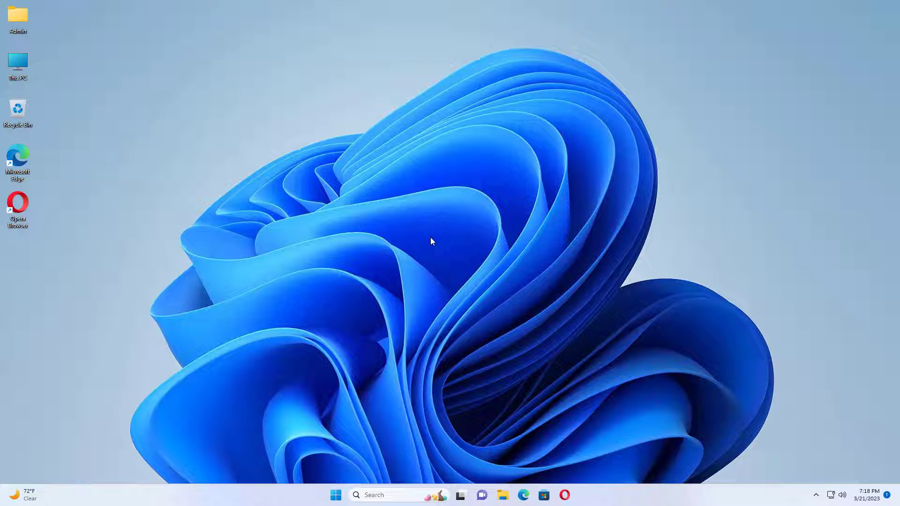
{"action": "mouse_move", "coordinate": [390, 225]}
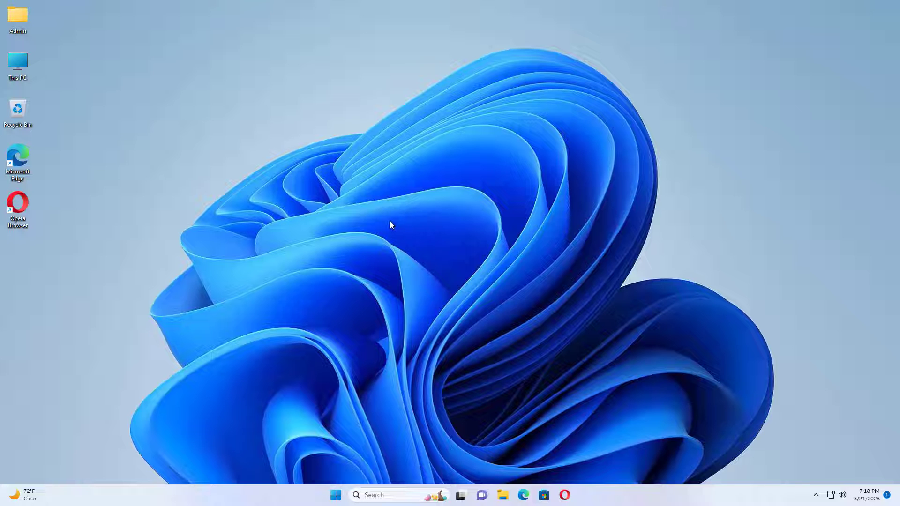
{"action": "mouse_move", "coordinate": [384, 226]}
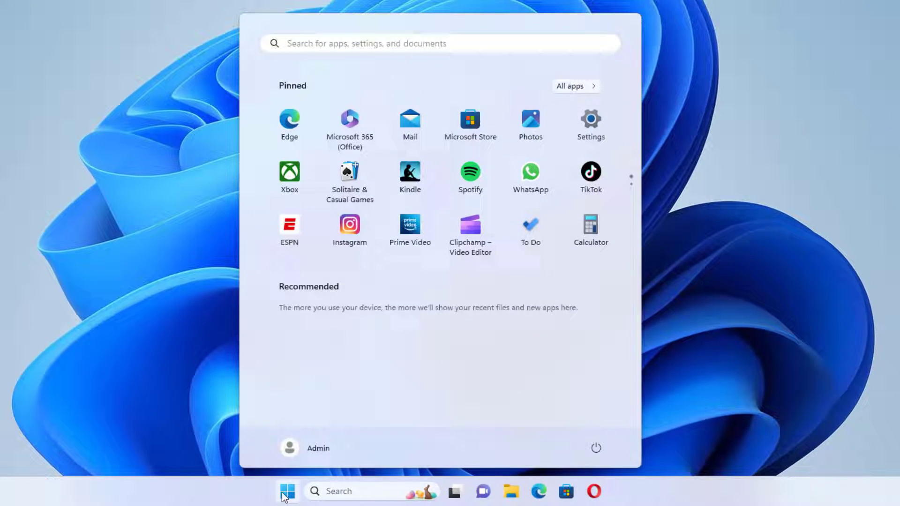
{"action": "mouse_move", "coordinate": [590, 125]}
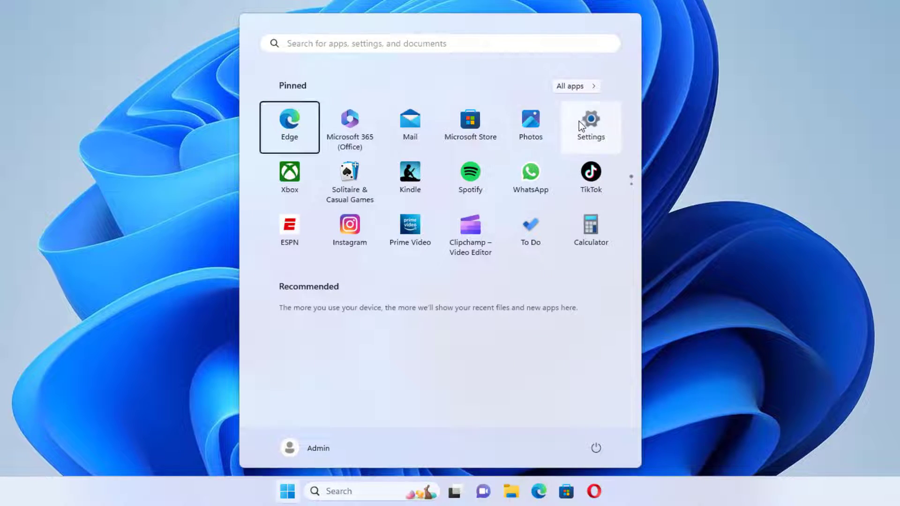
- Locate Opera Stable 96.0.4693.106 in Settings' Installed apps and show its actions menu
{"action": "left_click", "coordinate": [590, 119]}
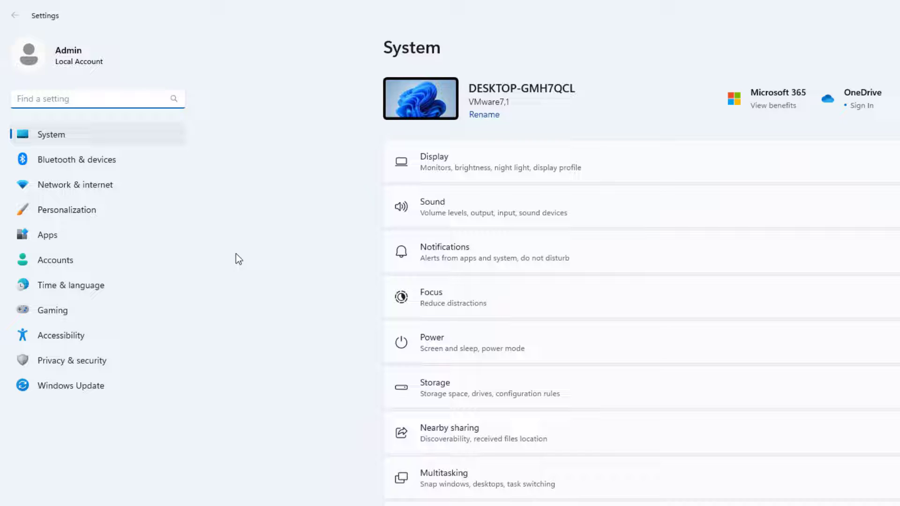
{"action": "left_click", "coordinate": [48, 234]}
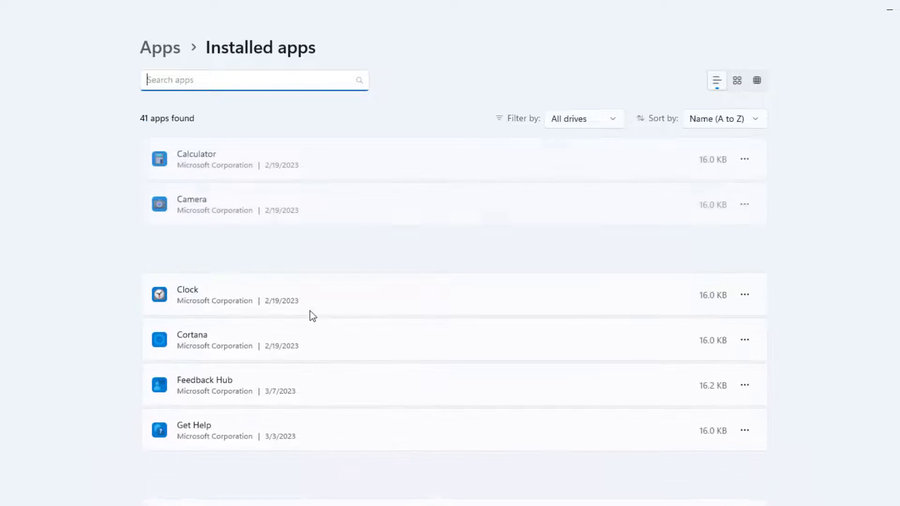
{"action": "scroll", "scroll_direction": "down", "scroll_amount": 3}
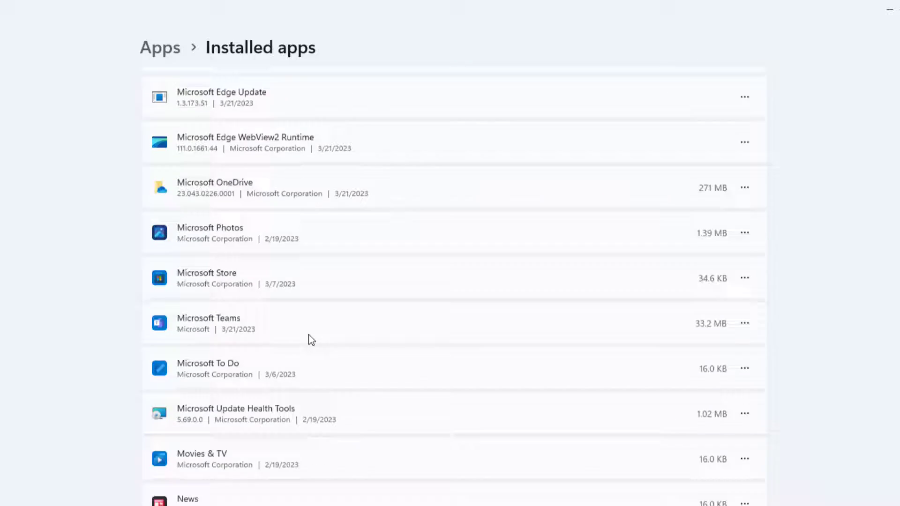
{"action": "scroll", "scroll_direction": "down", "scroll_amount": 3}
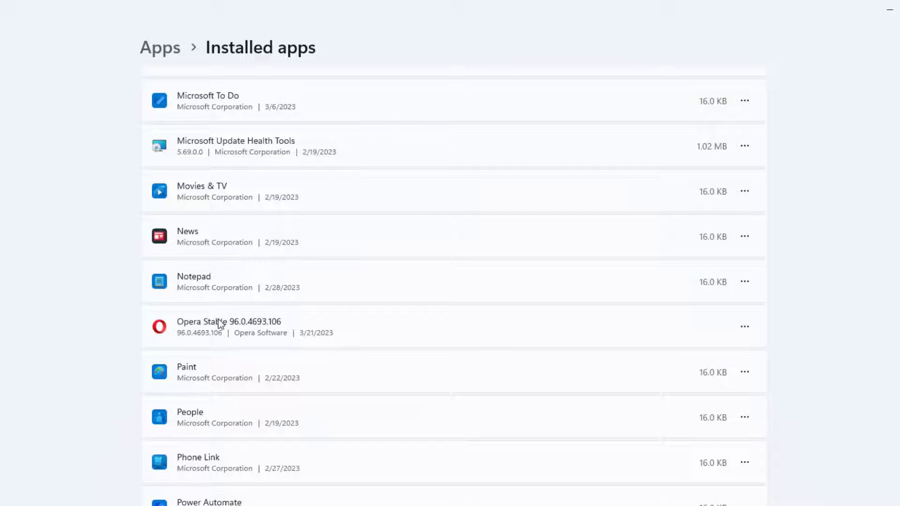
{"action": "mouse_move", "coordinate": [388, 340]}
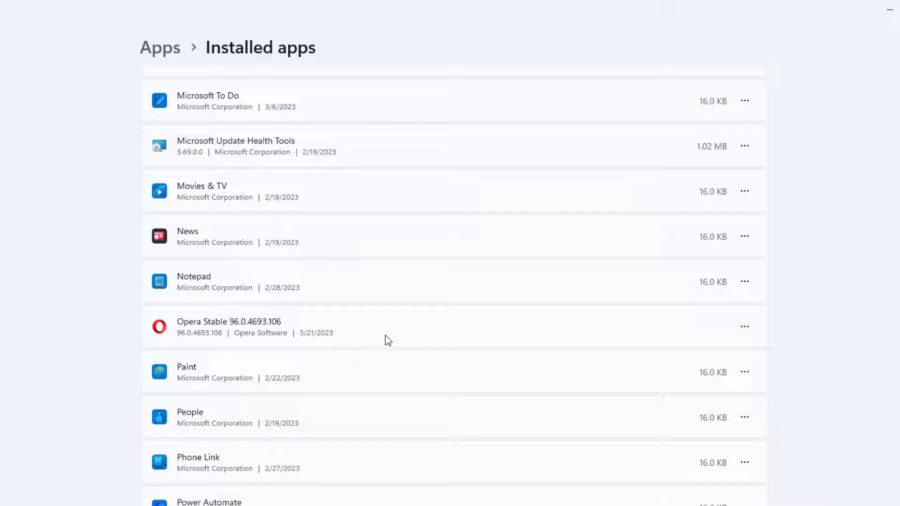
{"action": "mouse_move", "coordinate": [744, 327]}
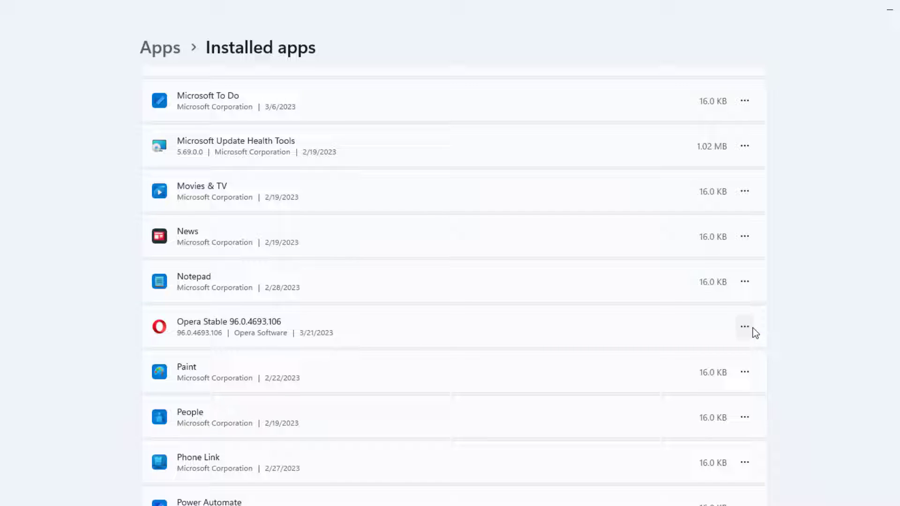
{"action": "left_click", "coordinate": [745, 326]}
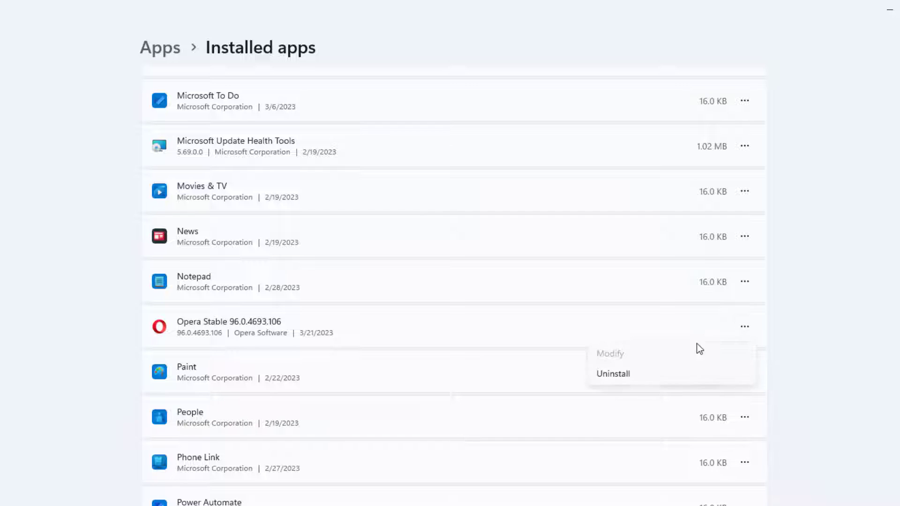
{"action": "mouse_move", "coordinate": [834, 371]}
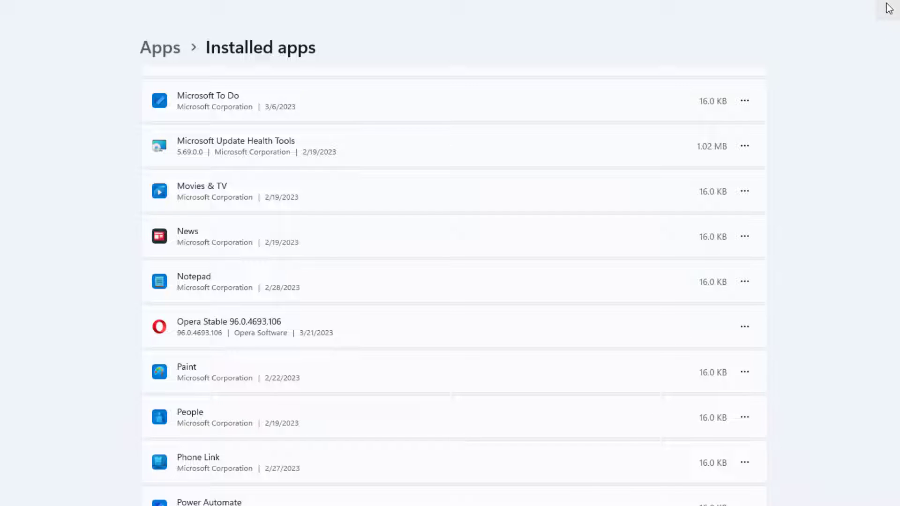
- Search for Control Panel and reach Programs and Features listing Opera Stable 96.0.4693.106
{"action": "scroll", "scroll_direction": "down", "scroll_amount": 3}
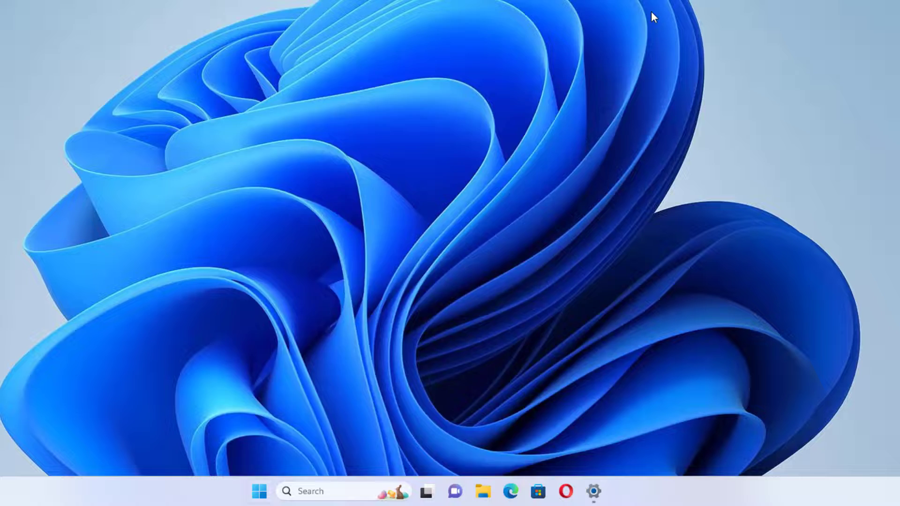
{"action": "left_click", "coordinate": [259, 492]}
{"action": "type", "text": "c"}
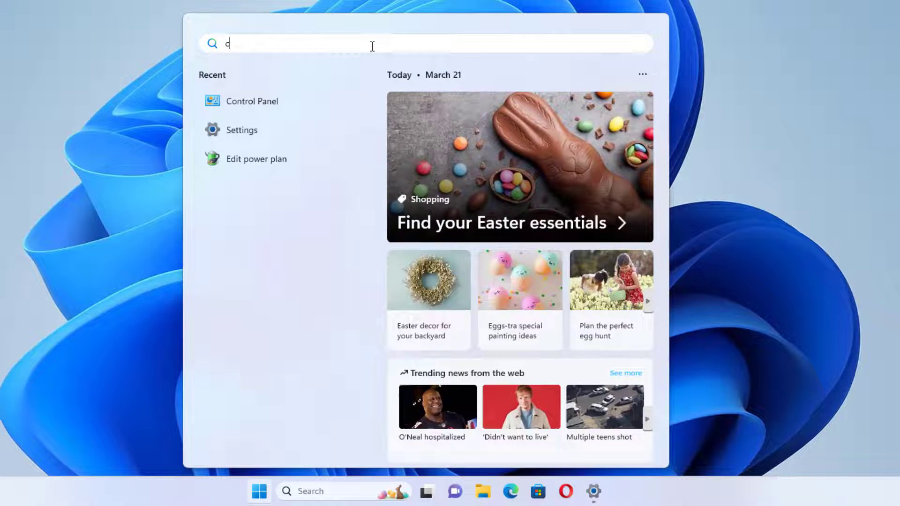
{"action": "type", "text": "on"}
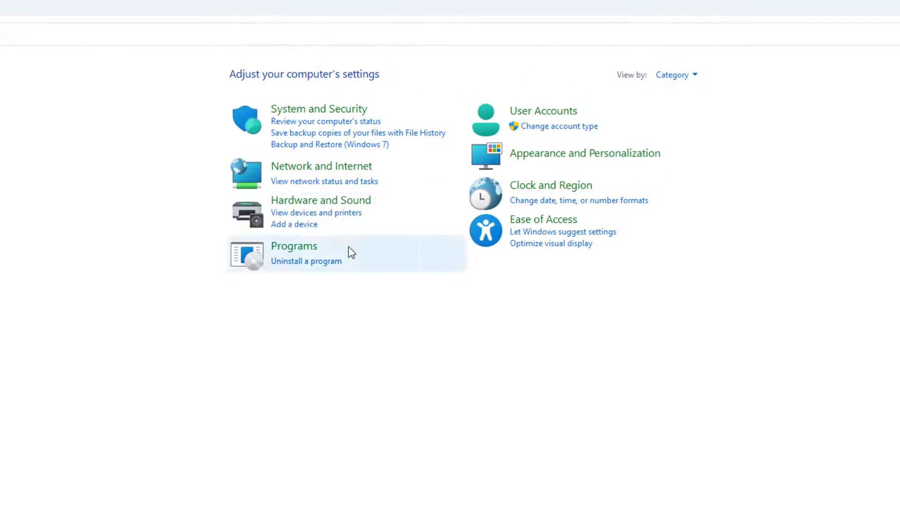
{"action": "mouse_move", "coordinate": [294, 247]}
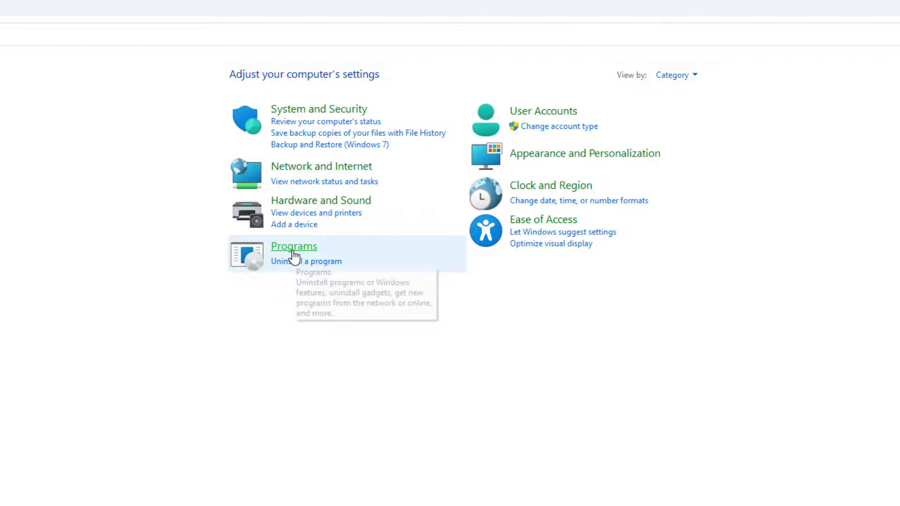
{"action": "left_click", "coordinate": [293, 246]}
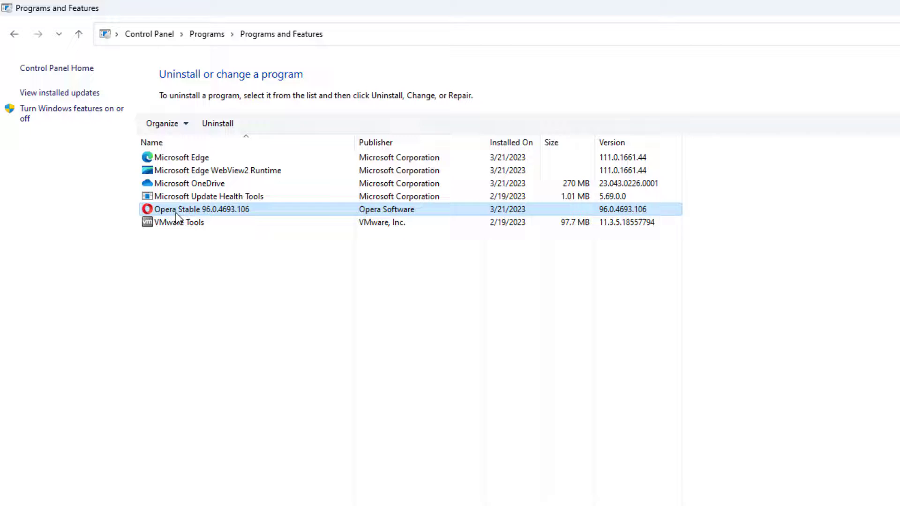
{"action": "mouse_move", "coordinate": [217, 124]}
{"action": "type", "text": "opera Browser"}
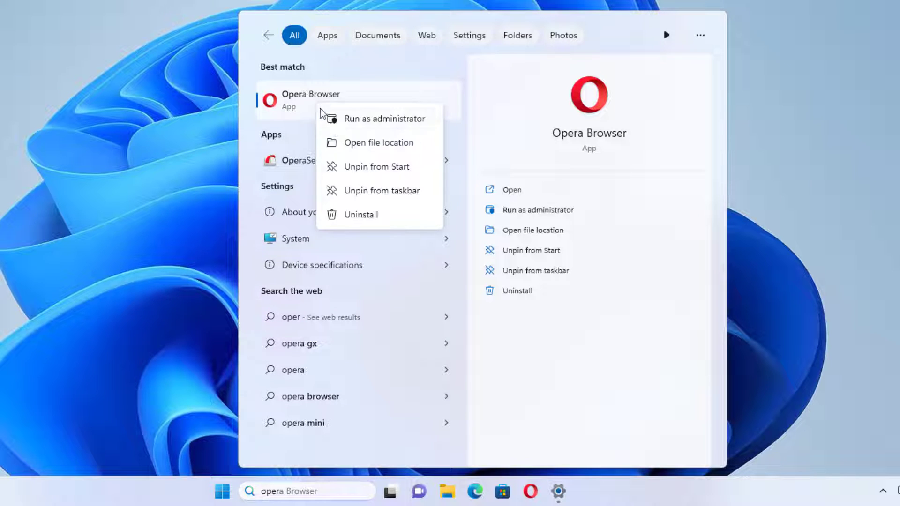
{"action": "mouse_move", "coordinate": [361, 214]}
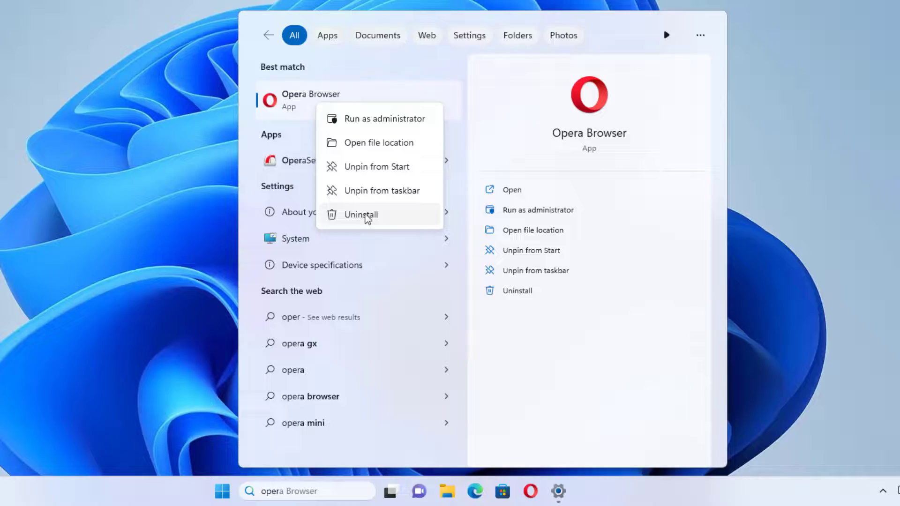
- Choose Uninstall on the Opera Browser search result
{"action": "left_click", "coordinate": [360, 214]}
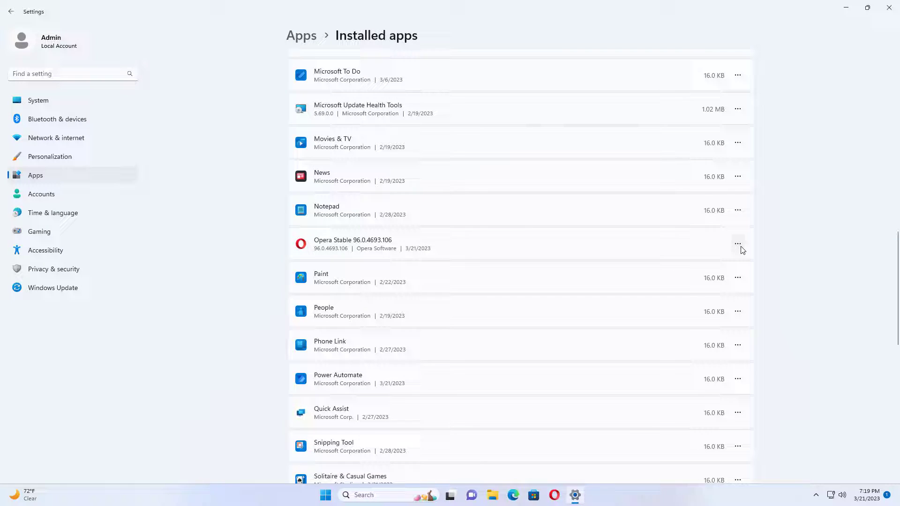
- Start uninstalling Opera Stable from Installed apps with 'Delete my Opera user data' ticked
{"action": "left_click", "coordinate": [738, 244]}
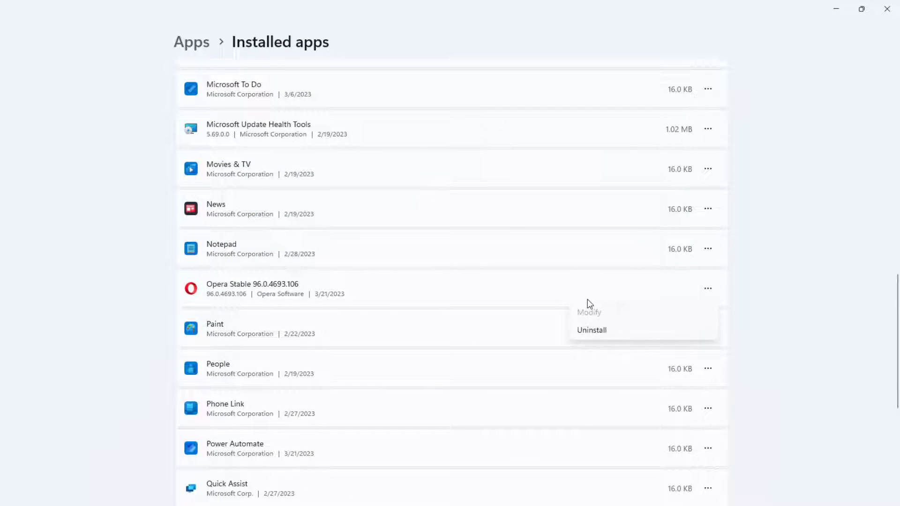
{"action": "left_click", "coordinate": [591, 330]}
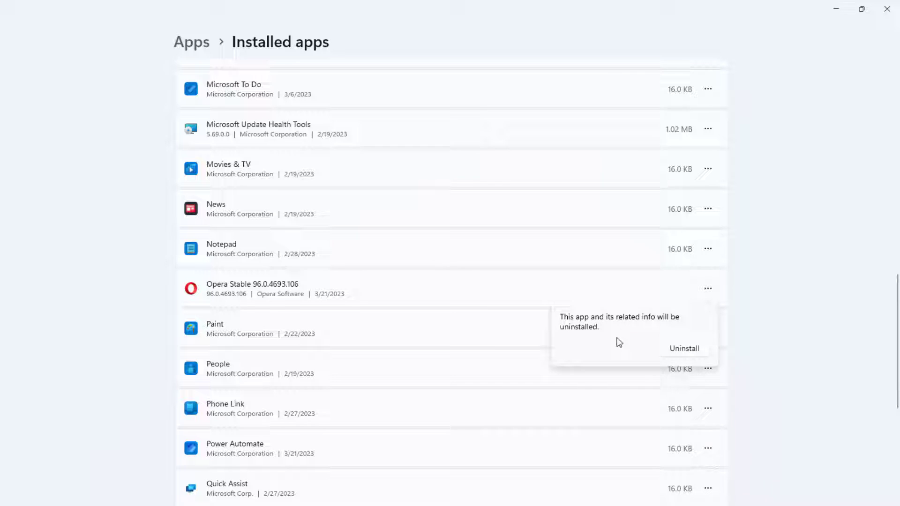
{"action": "mouse_move", "coordinate": [667, 345]}
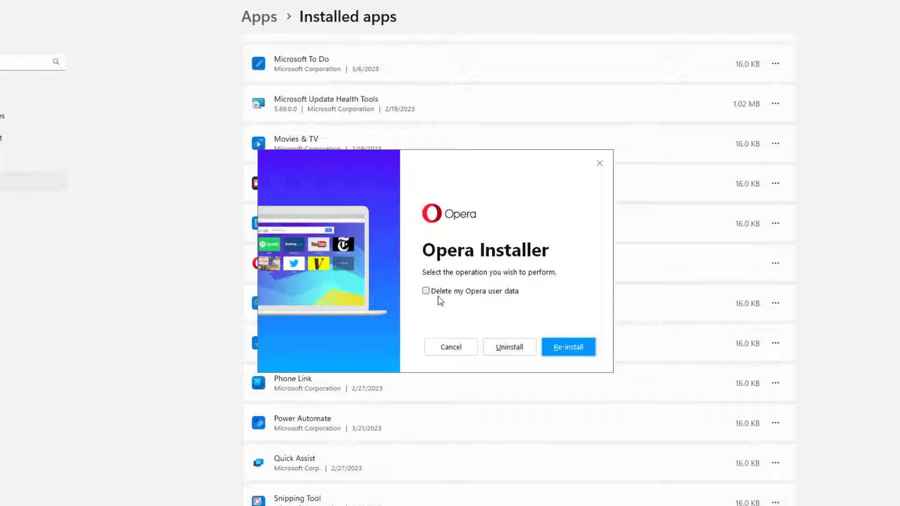
{"action": "left_click", "coordinate": [426, 291]}
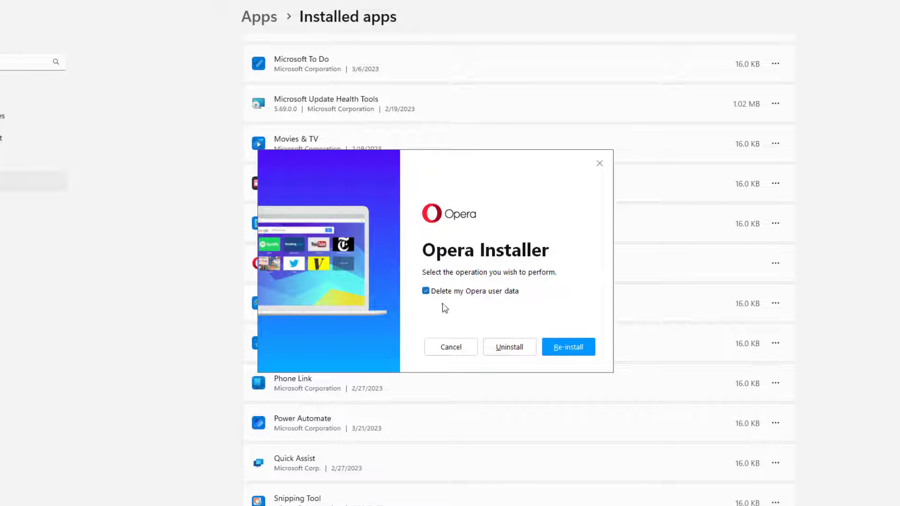
{"action": "mouse_move", "coordinate": [509, 346]}
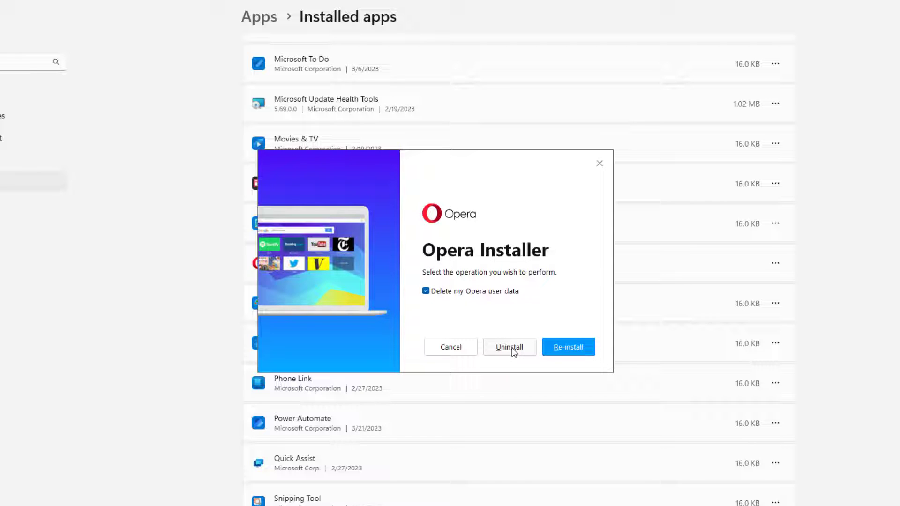
{"action": "mouse_move", "coordinate": [514, 350]}
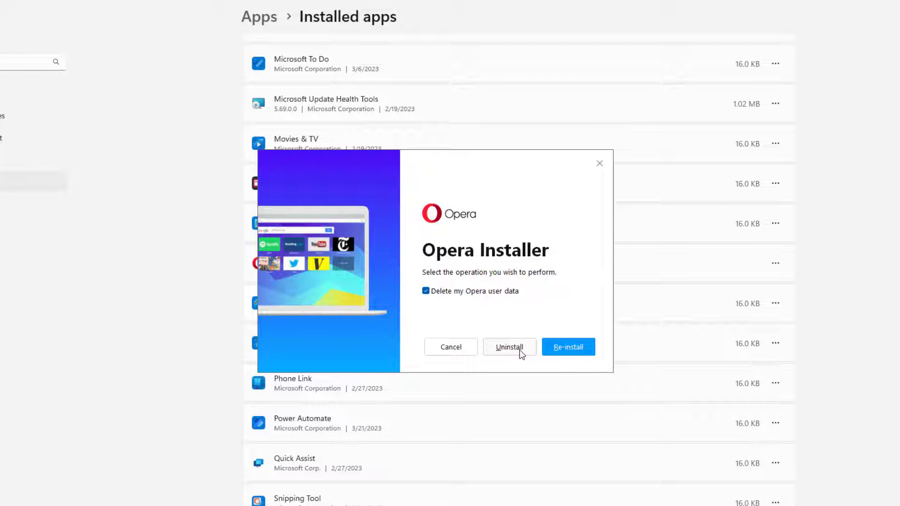
{"action": "left_click", "coordinate": [508, 346]}
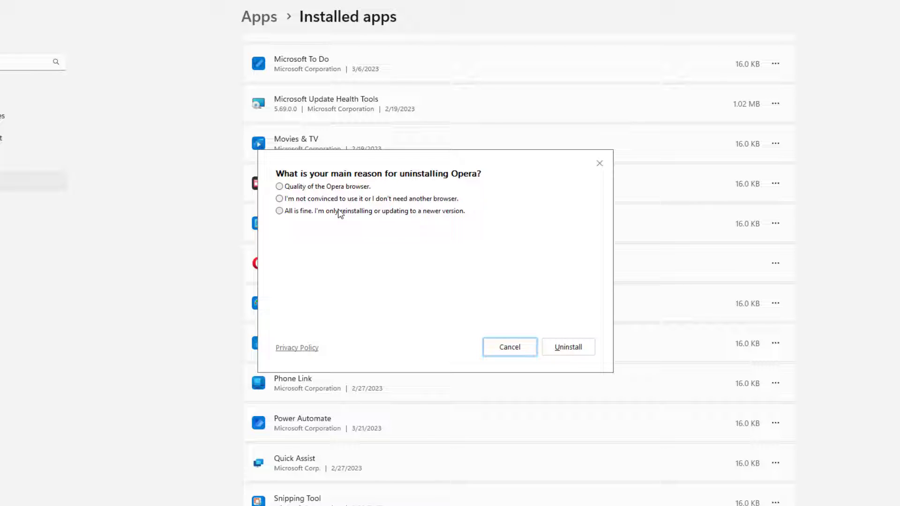
- Give reinstalling or updating as the reason and confirm removing Opera with its local data
{"action": "left_click", "coordinate": [280, 199]}
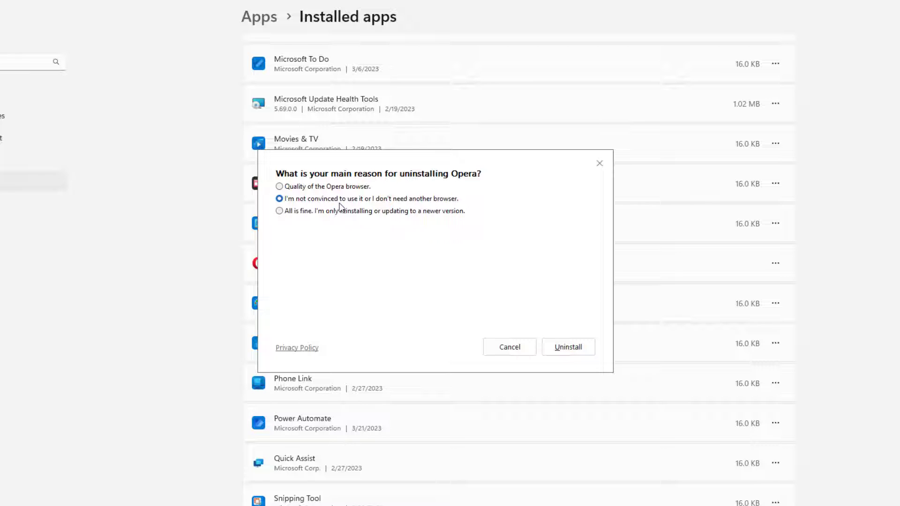
{"action": "mouse_move", "coordinate": [288, 226]}
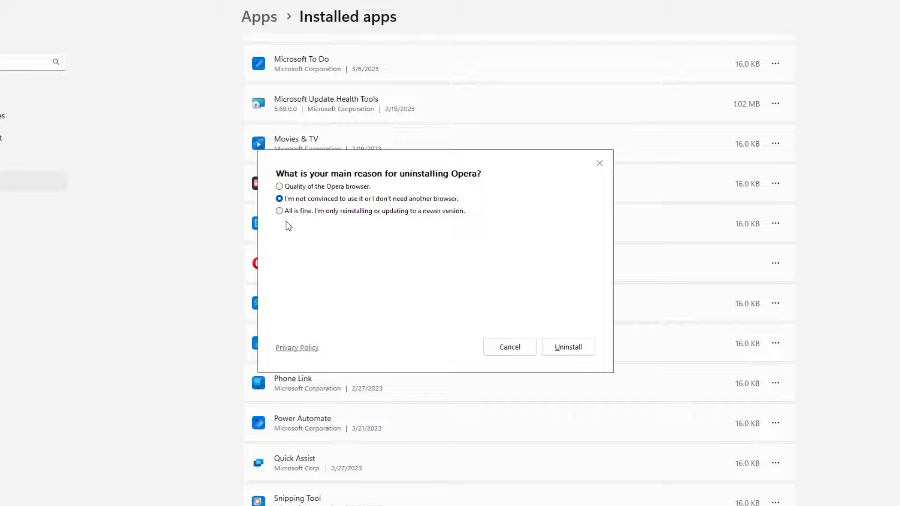
{"action": "left_click", "coordinate": [279, 211]}
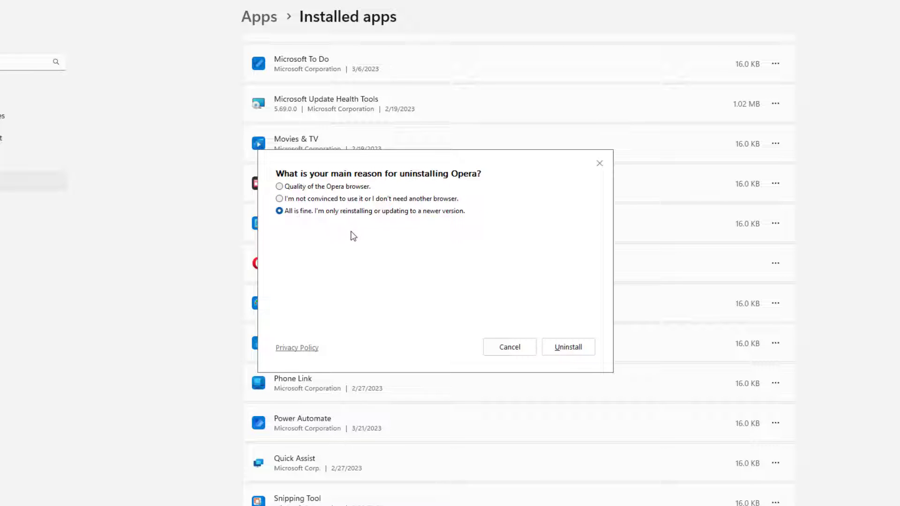
{"action": "left_click", "coordinate": [279, 185]}
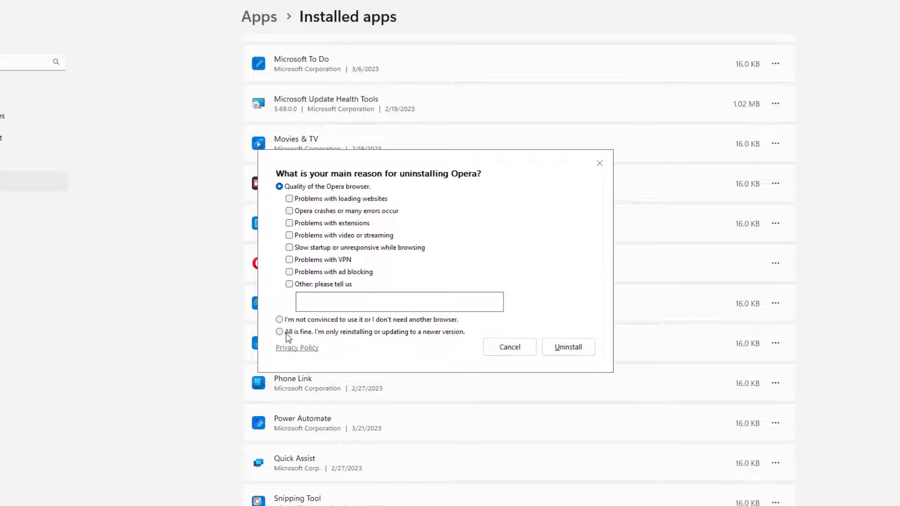
{"action": "left_click", "coordinate": [568, 347]}
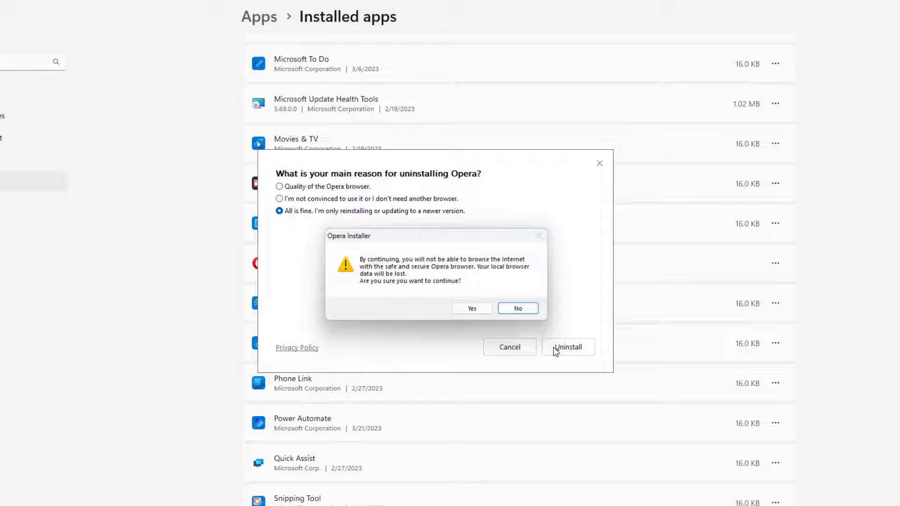
{"action": "mouse_move", "coordinate": [408, 303]}
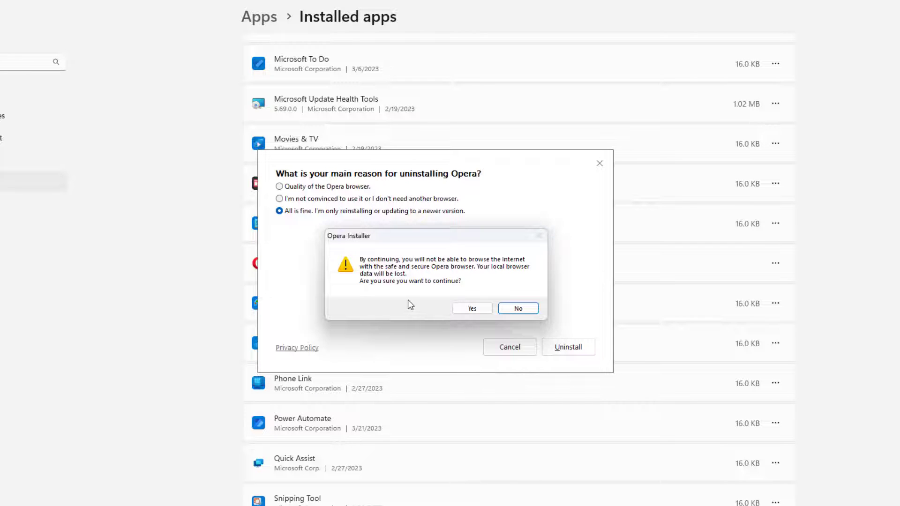
{"action": "mouse_move", "coordinate": [448, 303]}
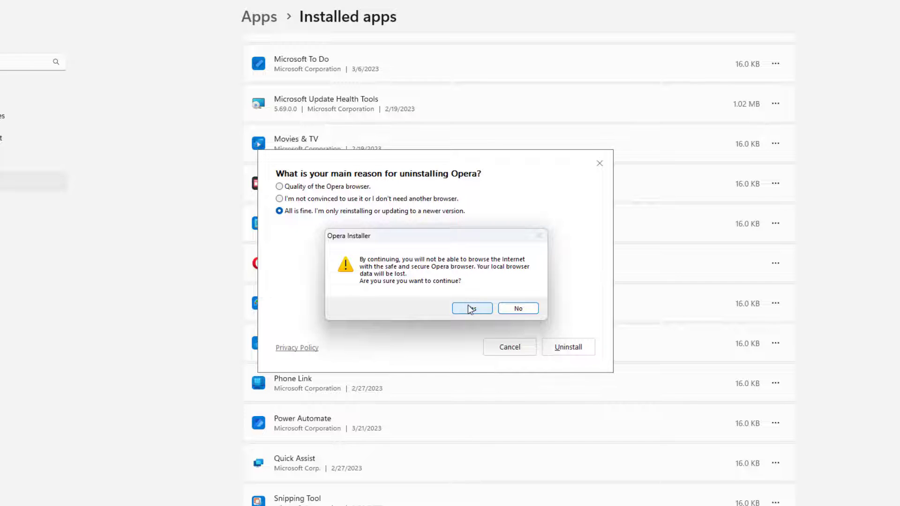
{"action": "left_click", "coordinate": [472, 308]}
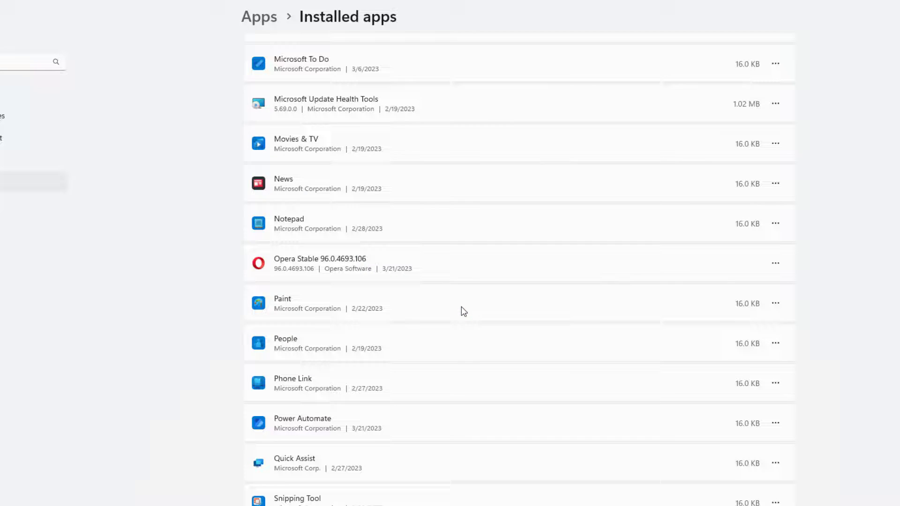
{"action": "mouse_move", "coordinate": [224, 278]}
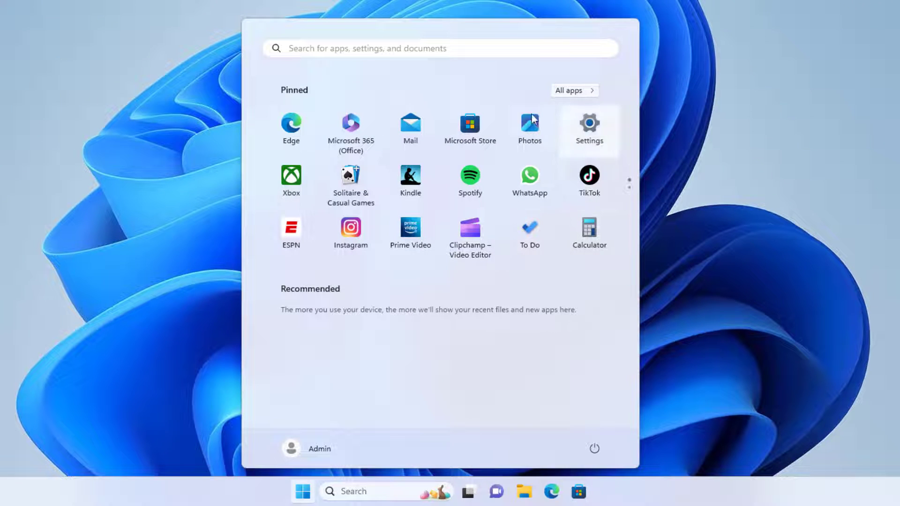
- Verify via All apps and Riot Client's Uninstall option that Opera is gone from Programs and Features
{"action": "left_click", "coordinate": [572, 90]}
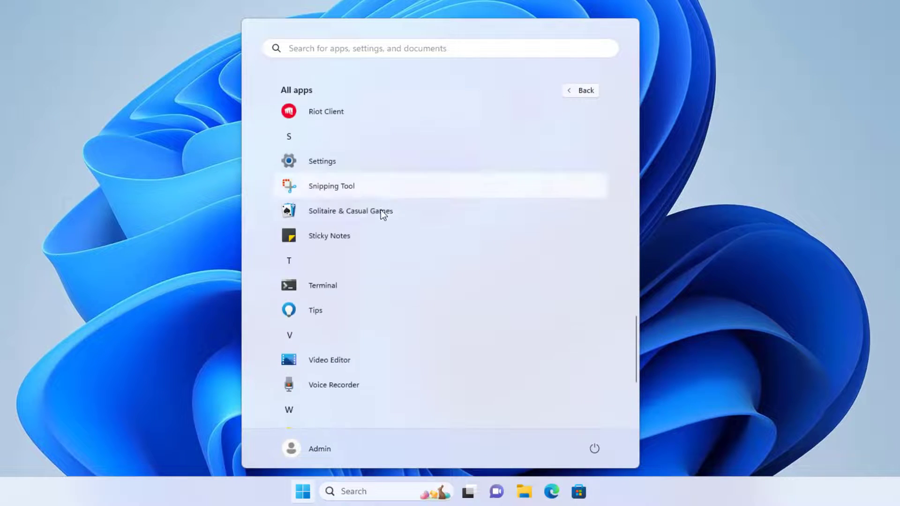
{"action": "scroll", "scroll_direction": "up", "scroll_amount": 3}
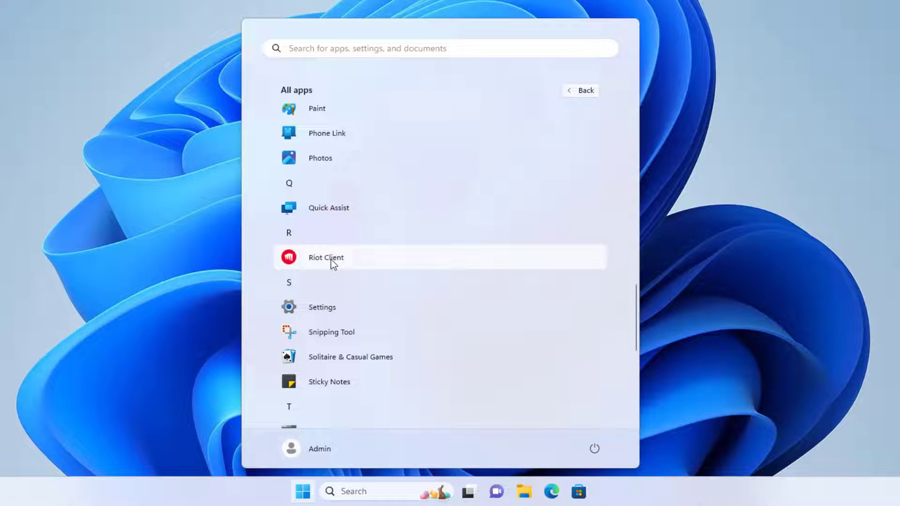
{"action": "right_click", "coordinate": [327, 257]}
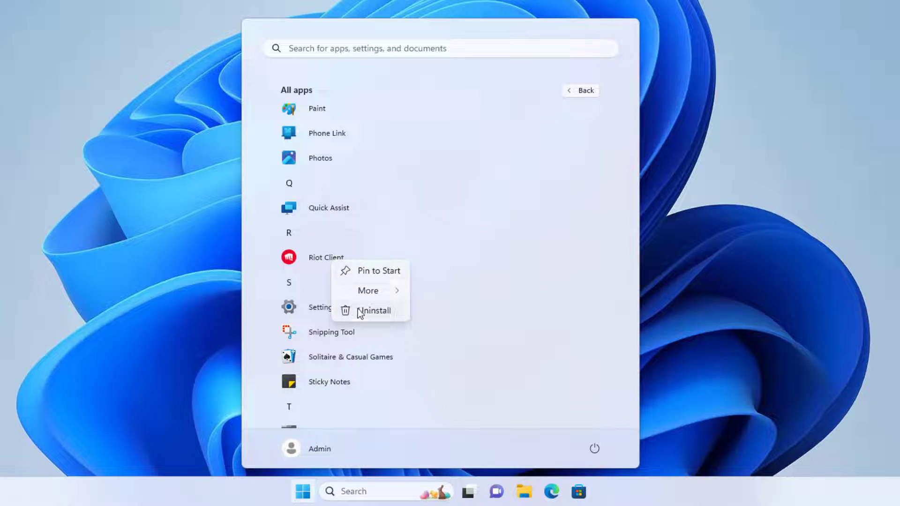
{"action": "left_click", "coordinate": [374, 311]}
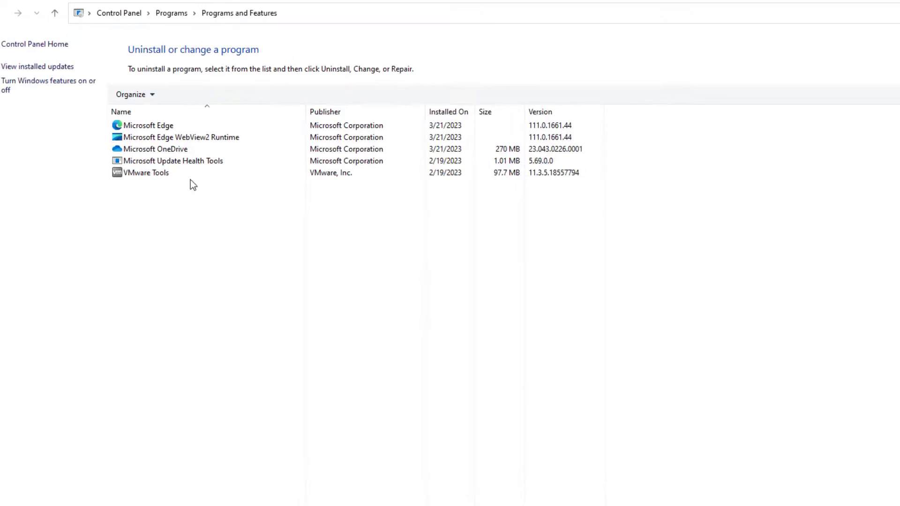
{"action": "left_click", "coordinate": [297, 491]}
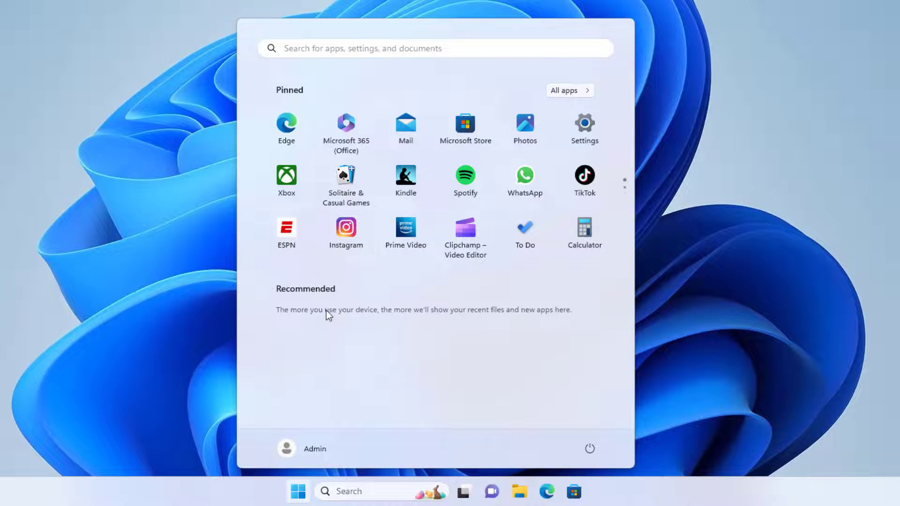
{"action": "mouse_move", "coordinate": [775, 281]}
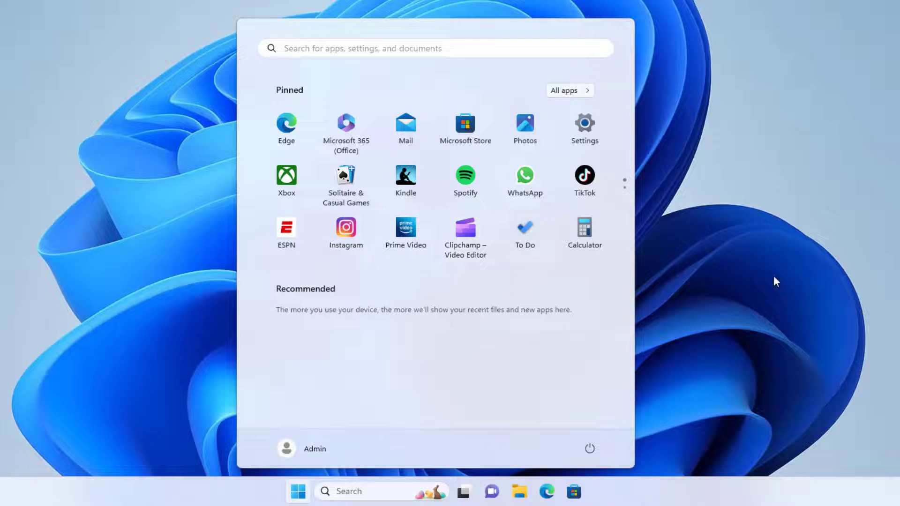